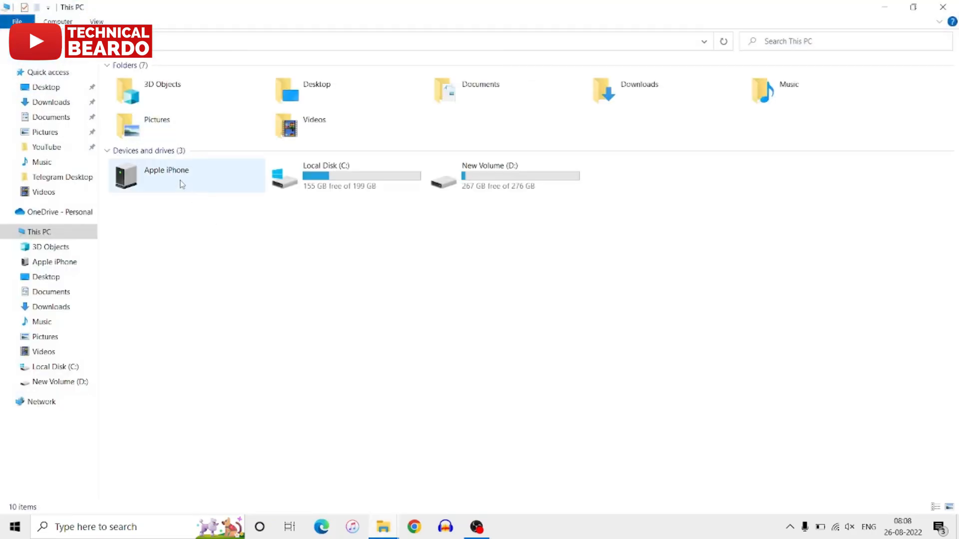
# Step: Select the connected Apple iPhone listed under Devices and drives in This PC
pyautogui.click(178, 175)
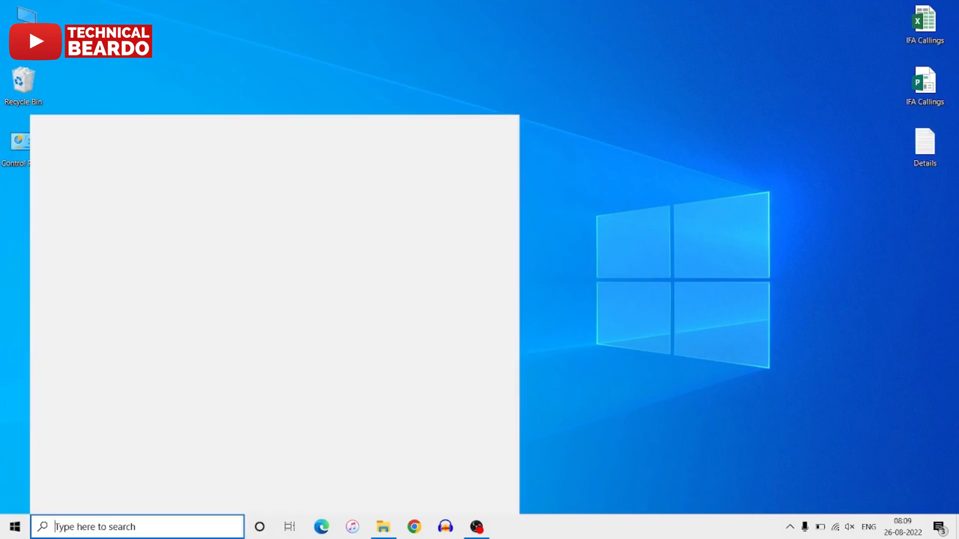
# Step: Search 'phot' from the taskbar and launch the Photos app
pyautogui.write('phot')
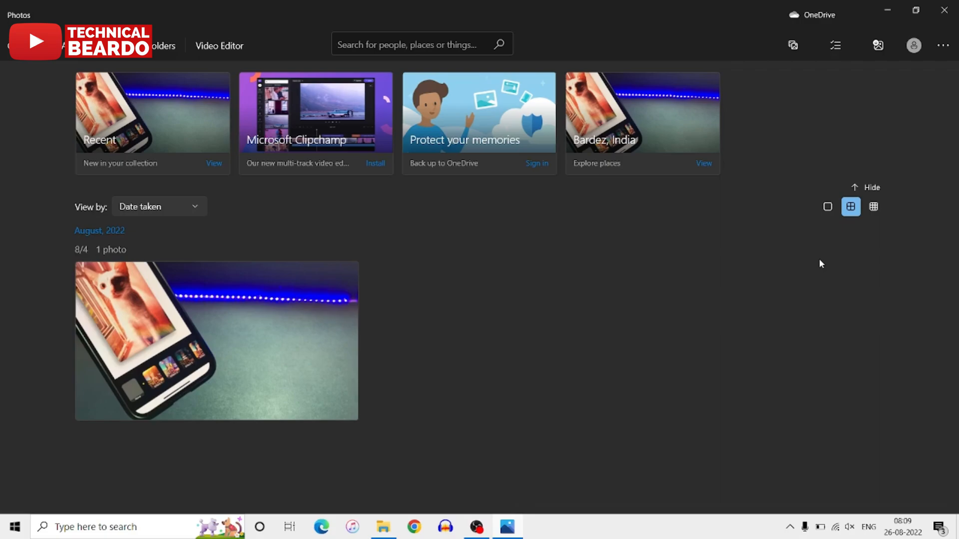
pyautogui.moveTo(502, 187)
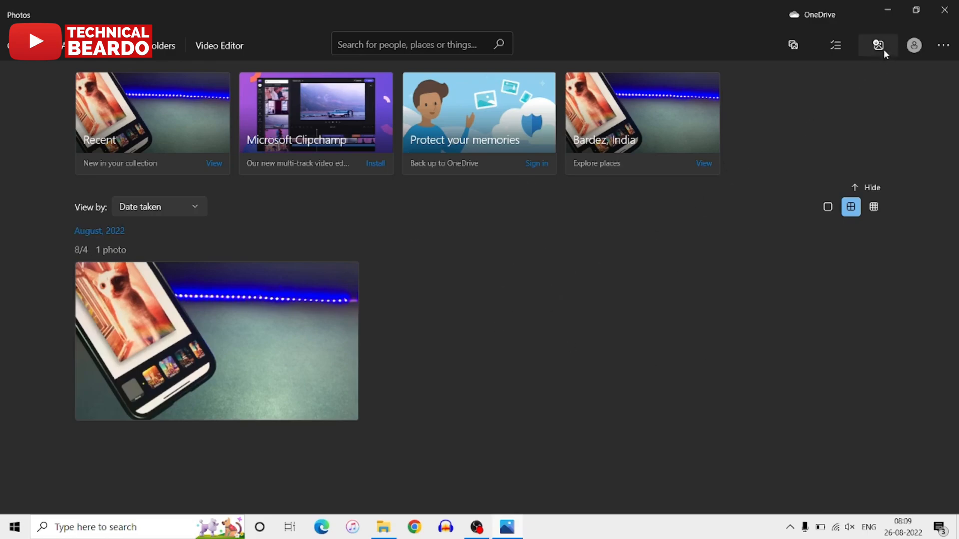
pyautogui.moveTo(878, 45)
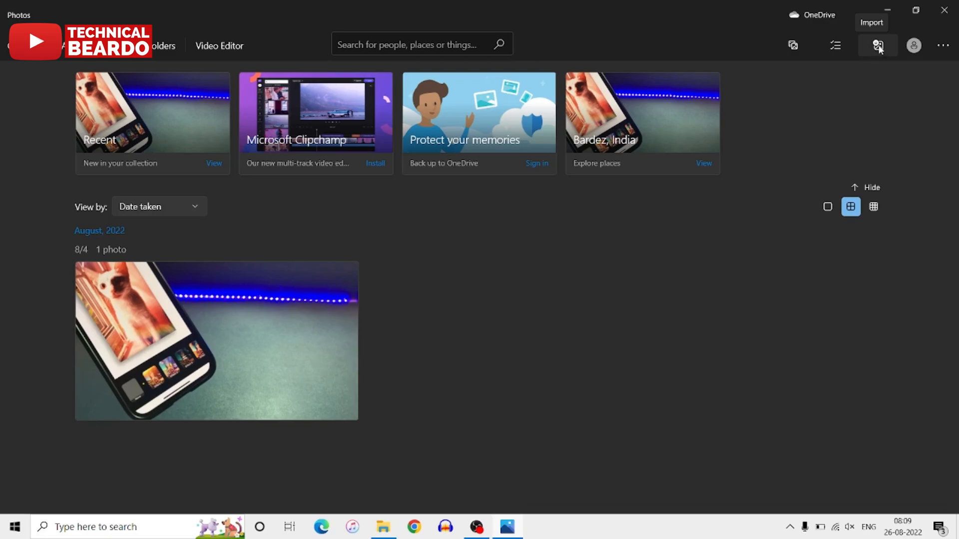
# Step: Start an import from the connected iPhone, listing its 248 items
pyautogui.click(876, 45)
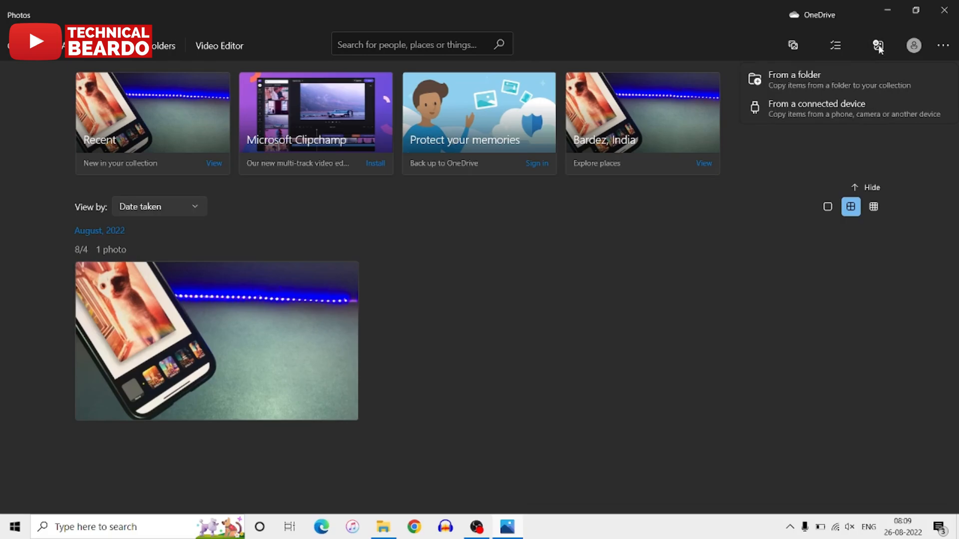
pyautogui.moveTo(816, 108)
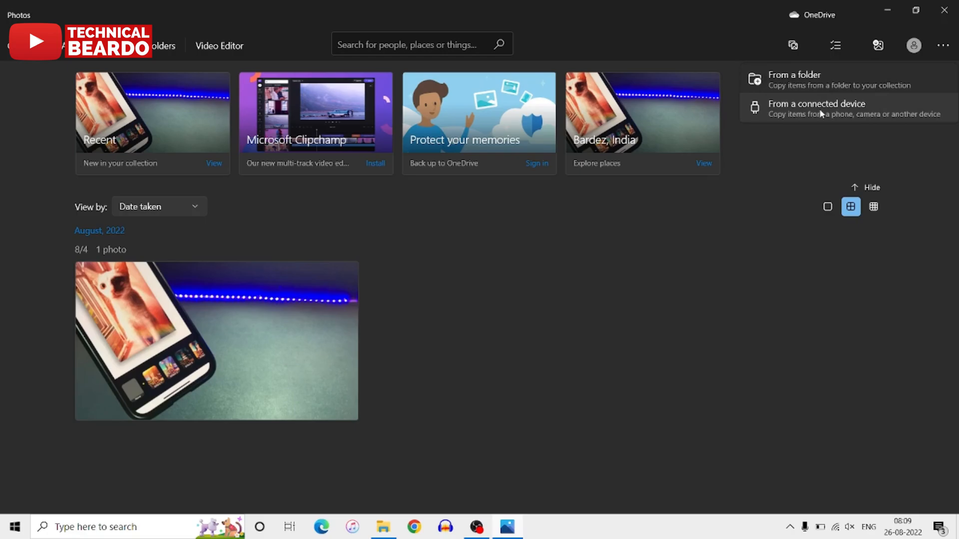
pyautogui.click(816, 108)
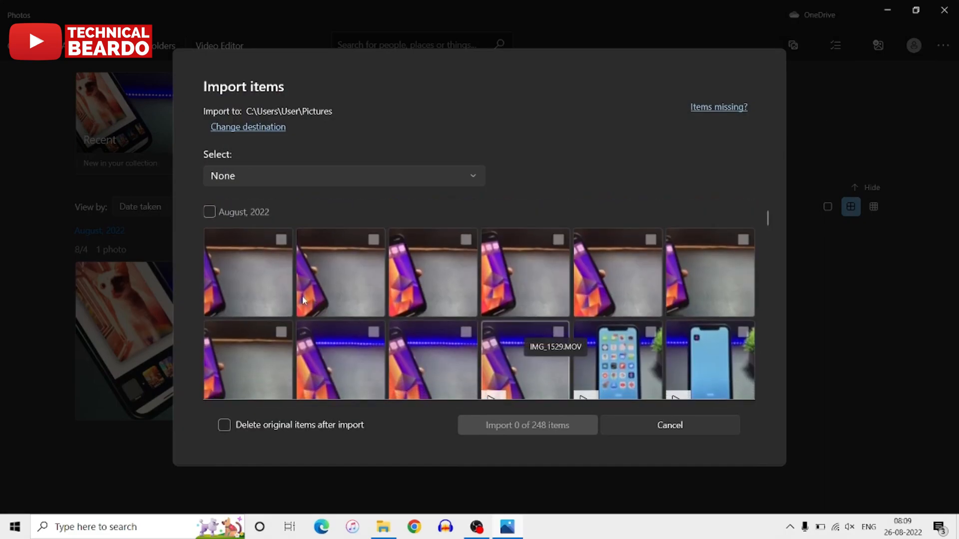
pyautogui.moveTo(472, 321)
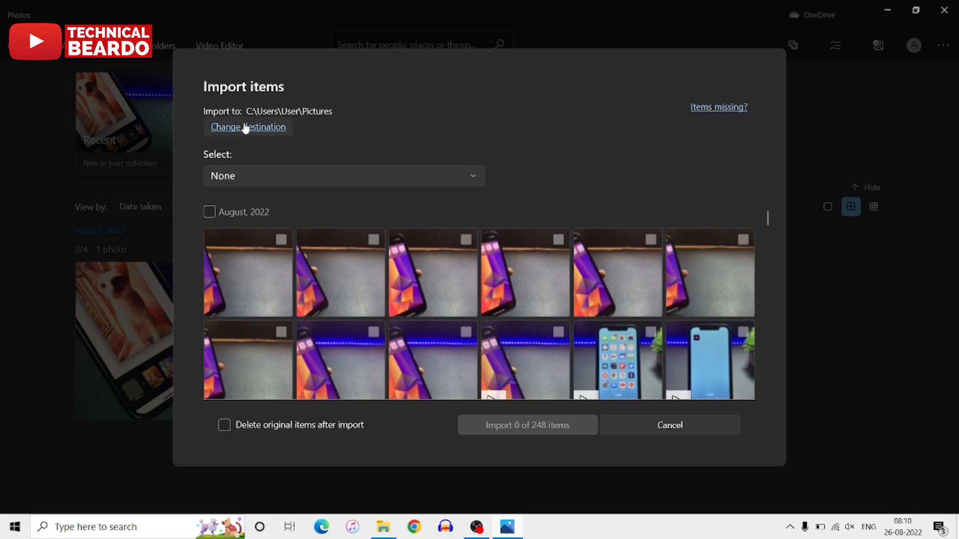
pyautogui.moveTo(335, 116)
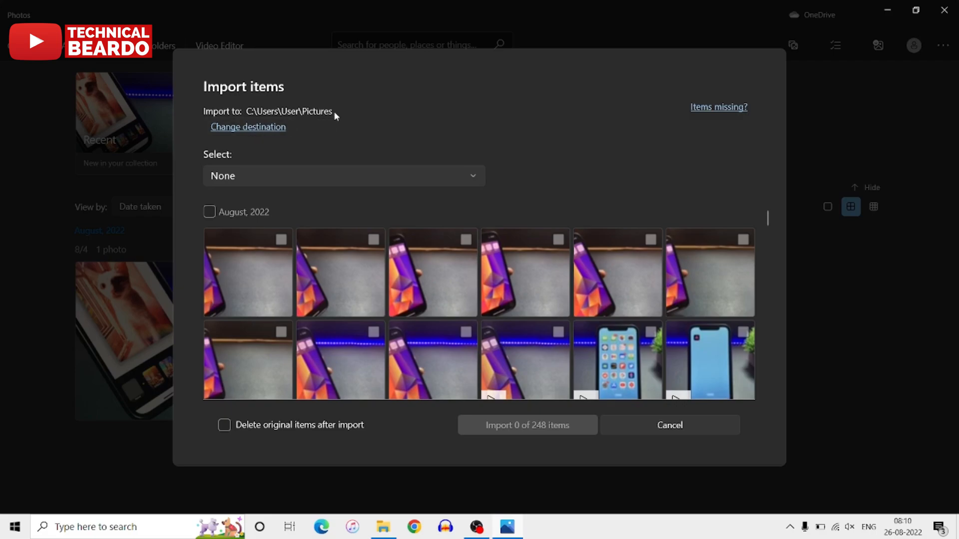
pyautogui.moveTo(387, 139)
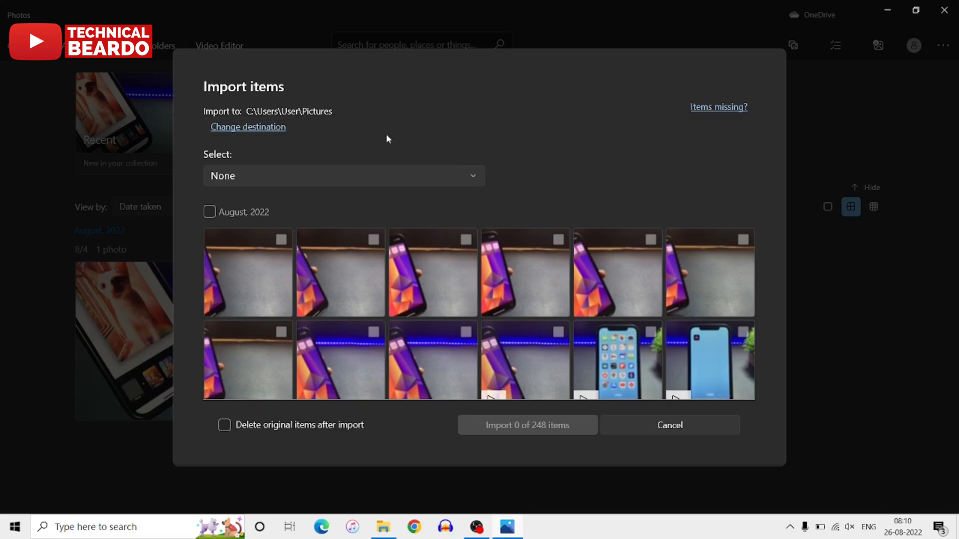
# Step: Toggle a photo thumbnail, then use the Select choices to mark all 248 items
pyautogui.click(465, 240)
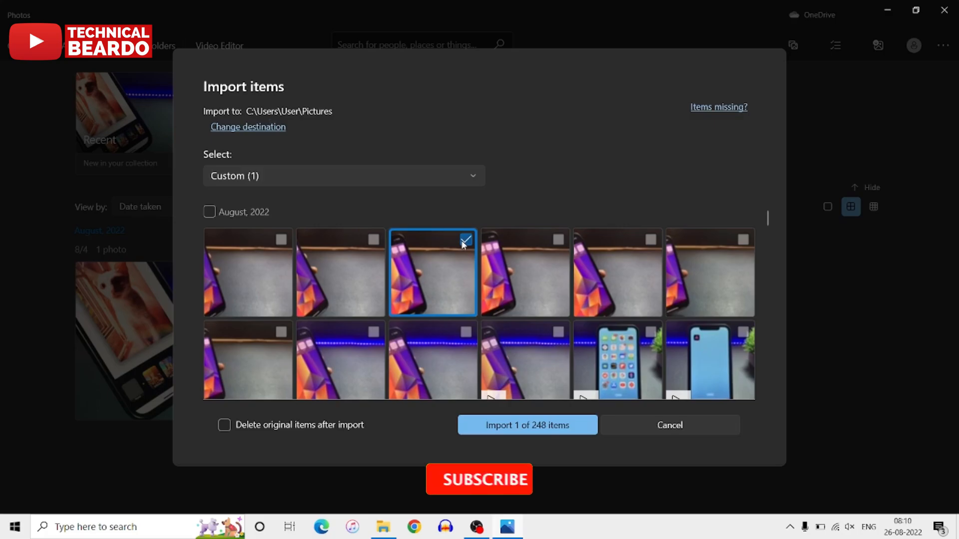
pyautogui.click(466, 239)
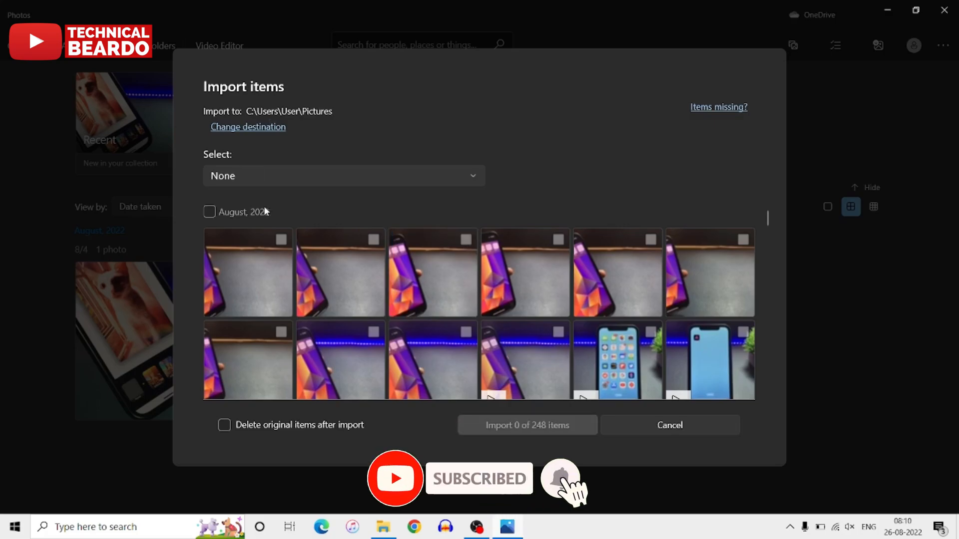
pyautogui.click(209, 212)
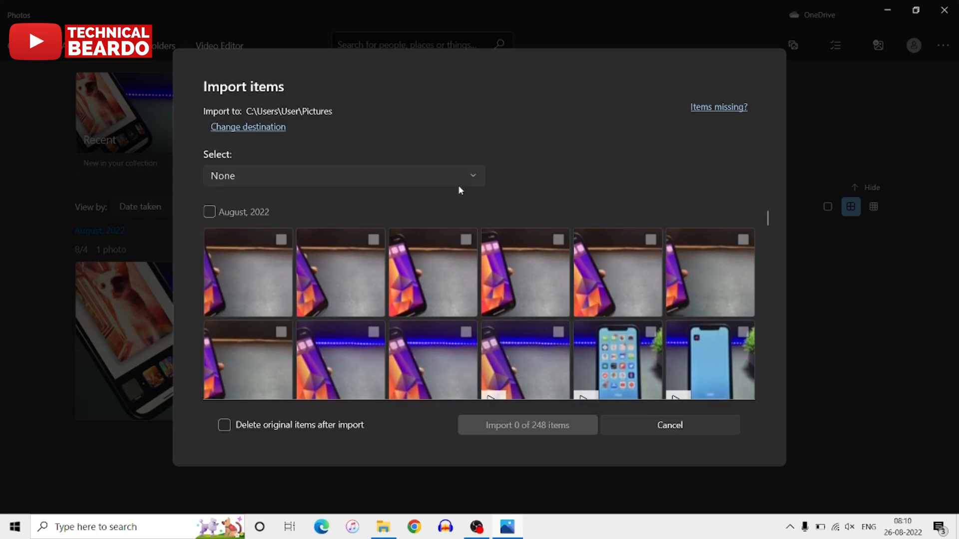
pyautogui.click(343, 176)
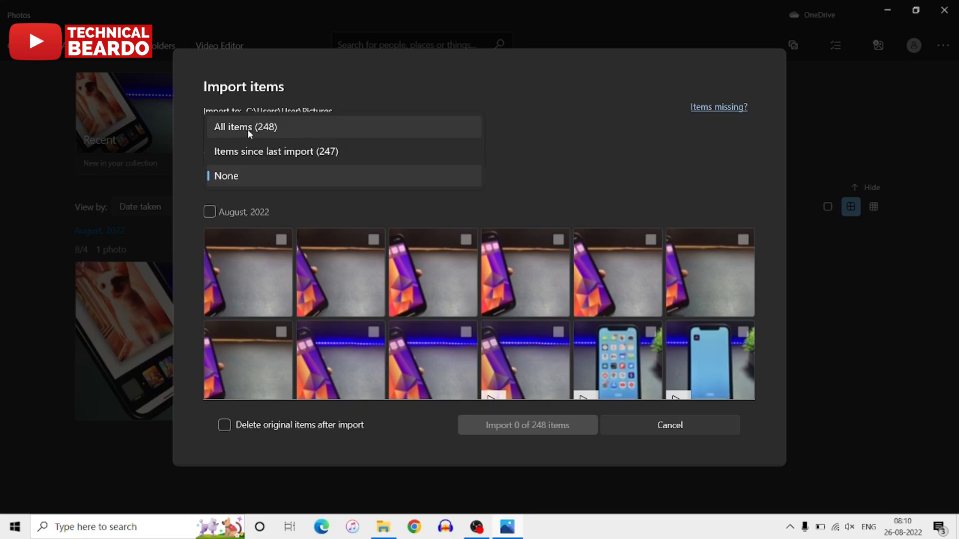
pyautogui.moveTo(253, 131)
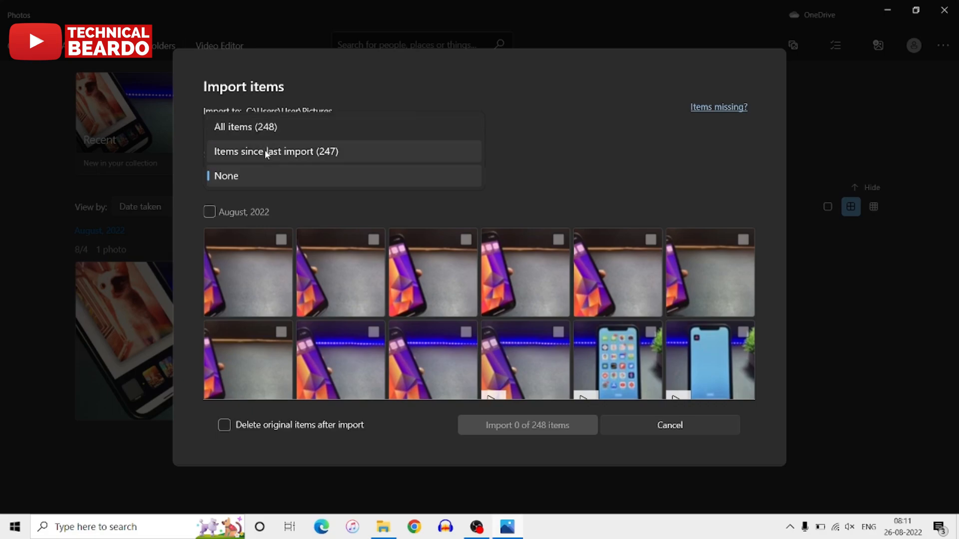
pyautogui.click(225, 176)
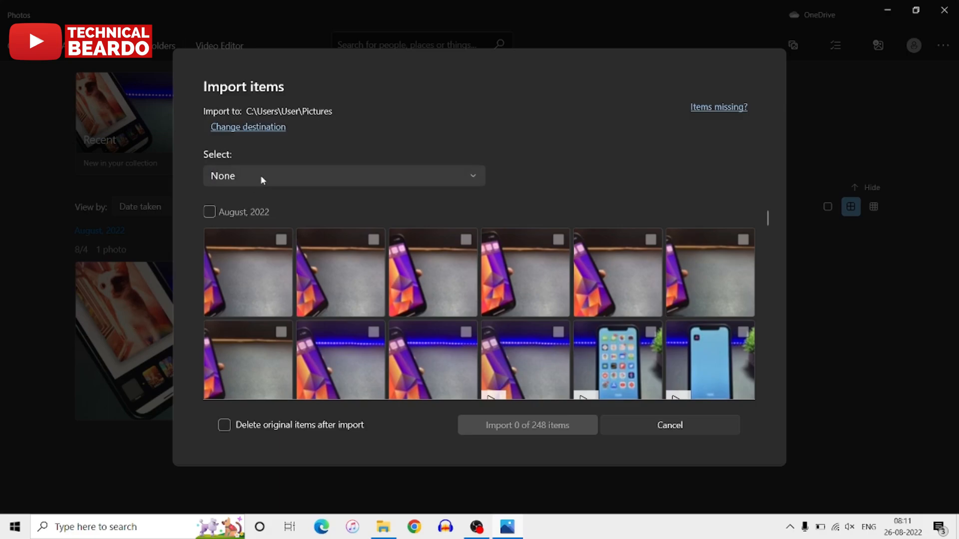
pyautogui.click(342, 176)
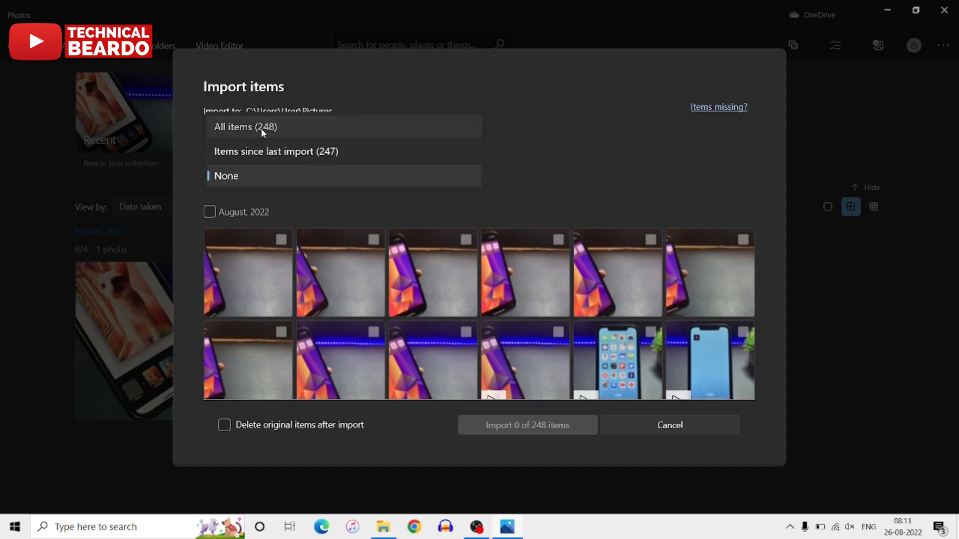
pyautogui.click(246, 127)
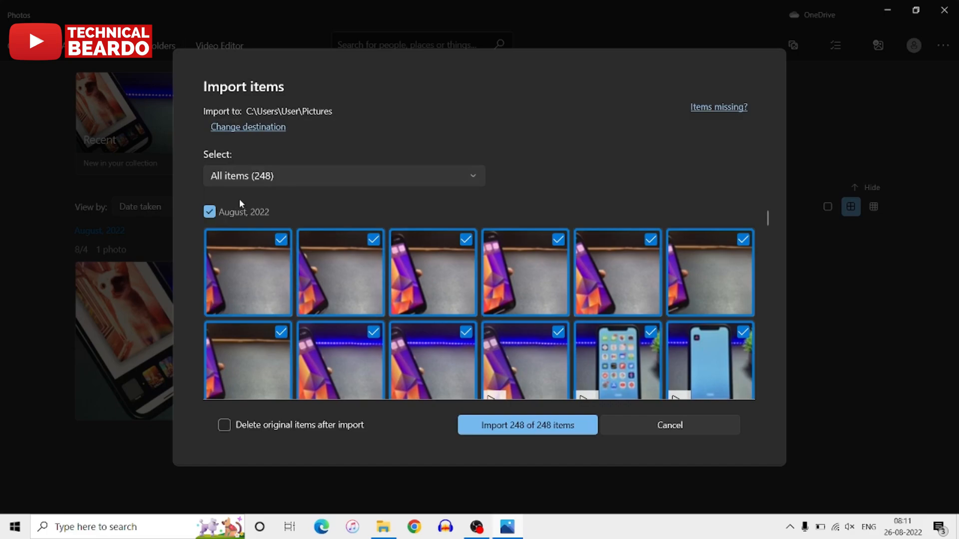
# Step: Switch the selection to None so no items are marked for import
pyautogui.click(343, 176)
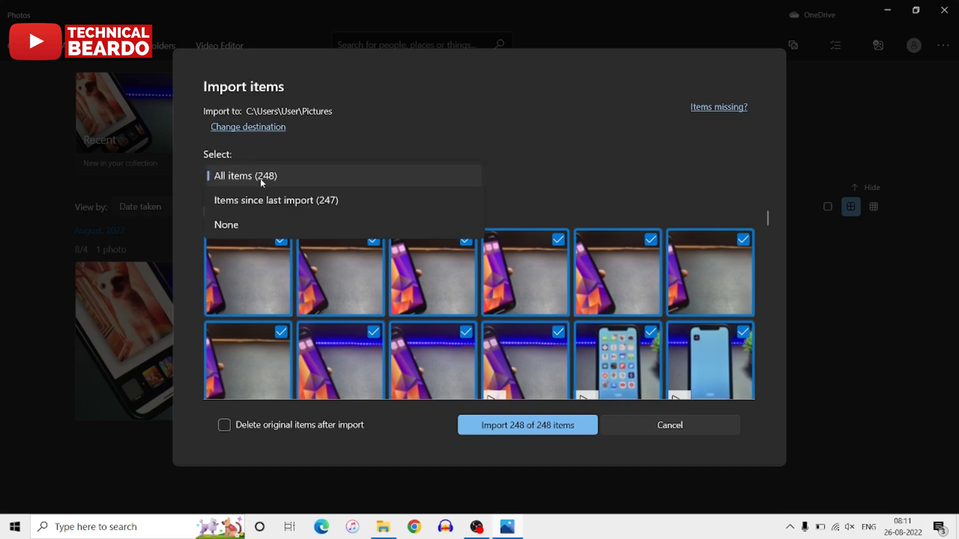
pyautogui.moveTo(238, 234)
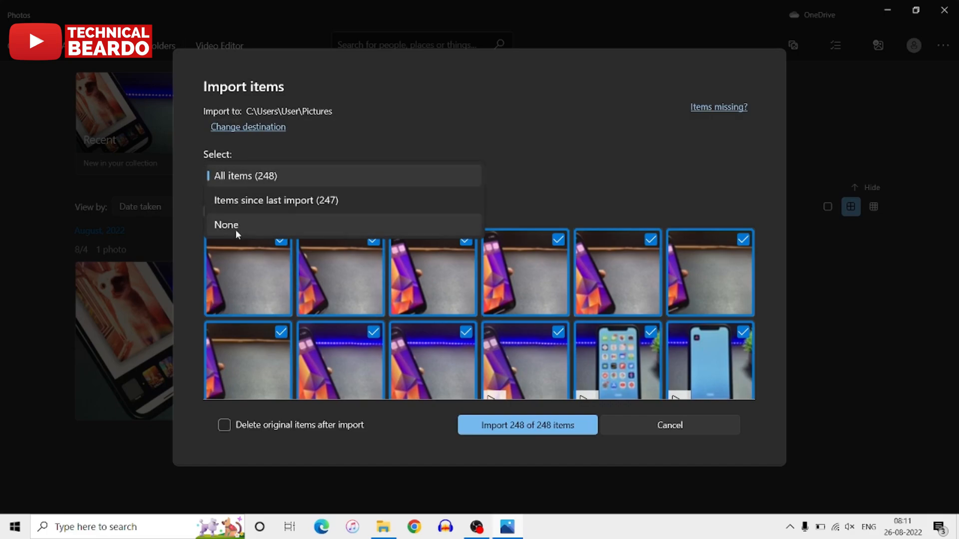
pyautogui.click(227, 225)
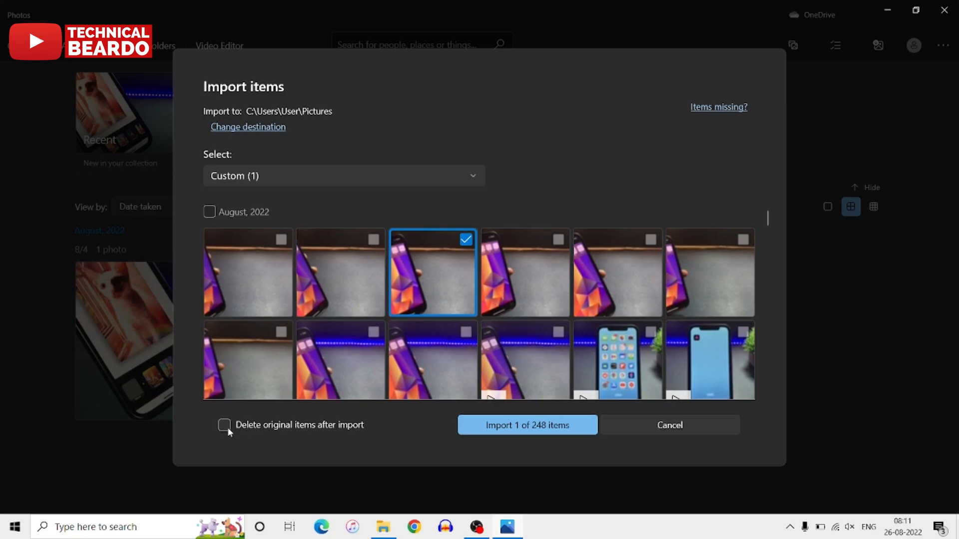
# Step: Import the 1 chosen photo with 'Delete original items' left off and dismiss the completion notice
pyautogui.click(224, 426)
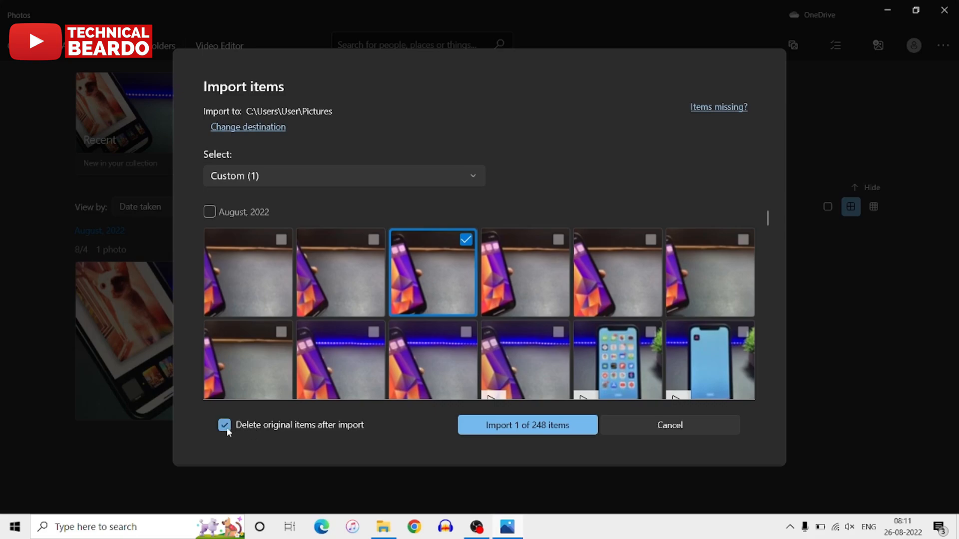
pyautogui.click(223, 425)
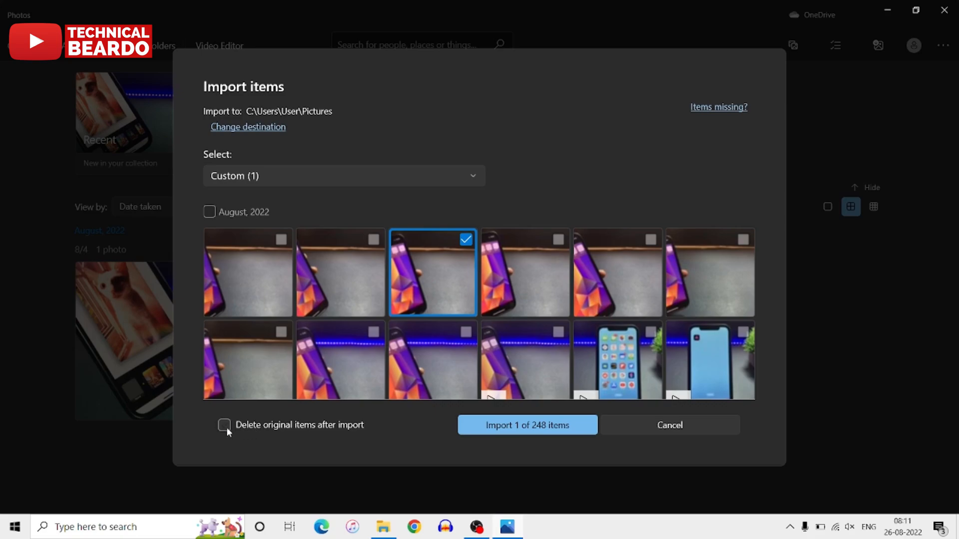
pyautogui.click(224, 426)
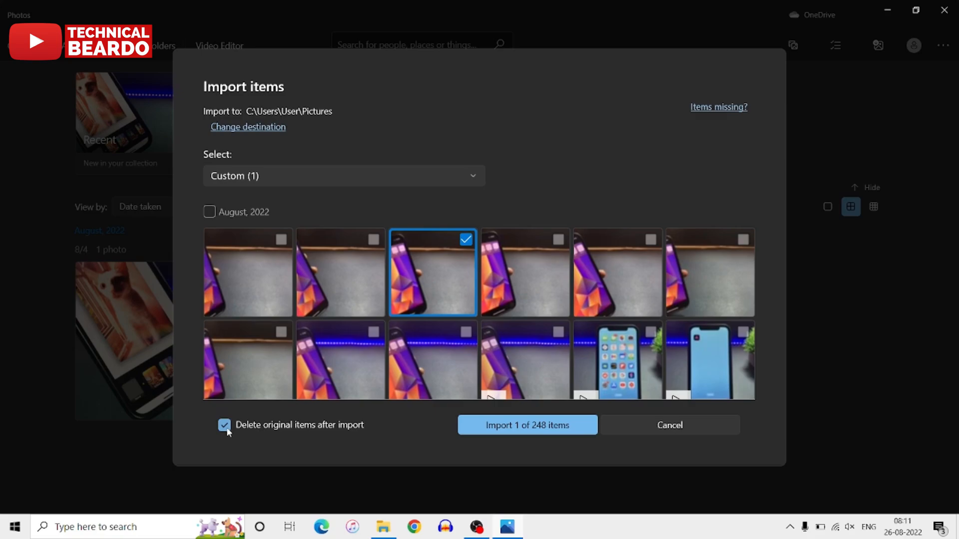
pyautogui.click(224, 426)
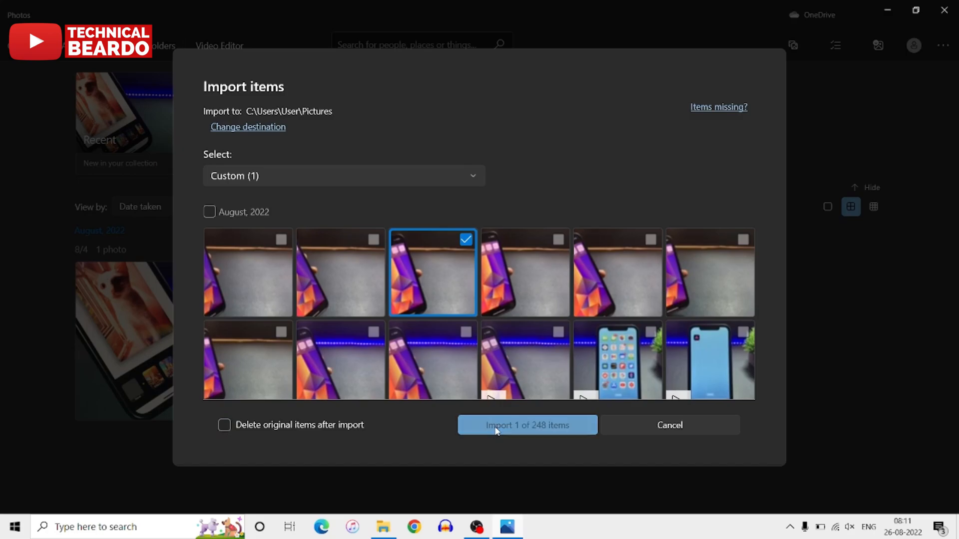
pyautogui.click(526, 425)
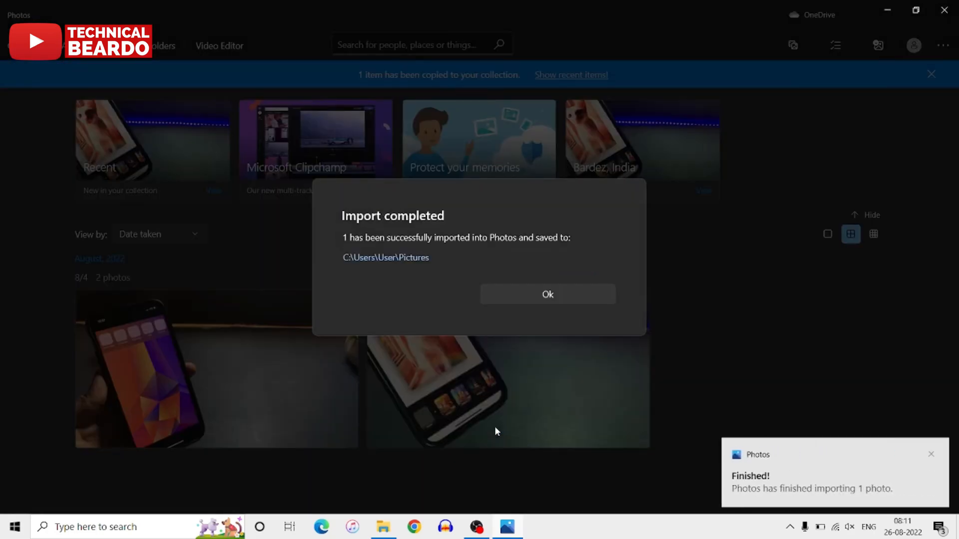
pyautogui.moveTo(520, 295)
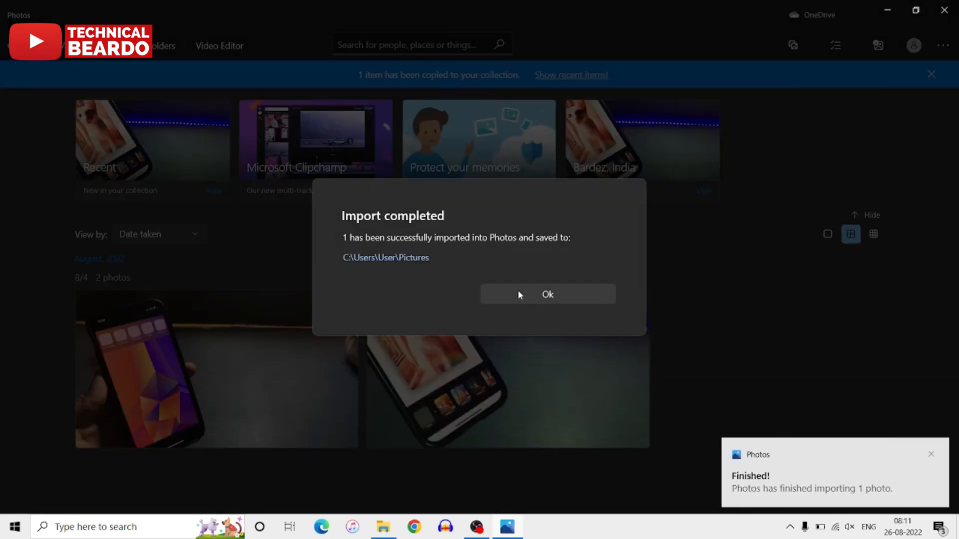
pyautogui.click(546, 297)
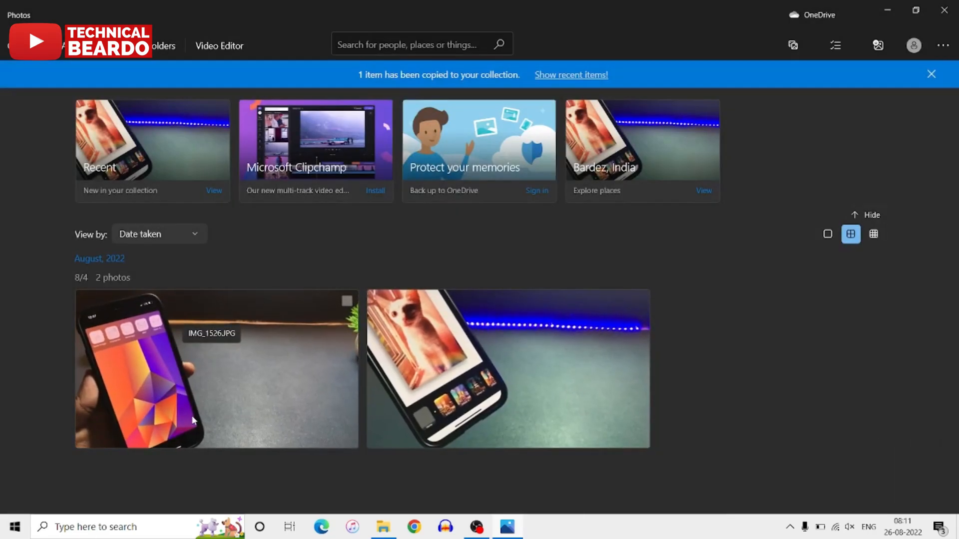
pyautogui.moveTo(214, 421)
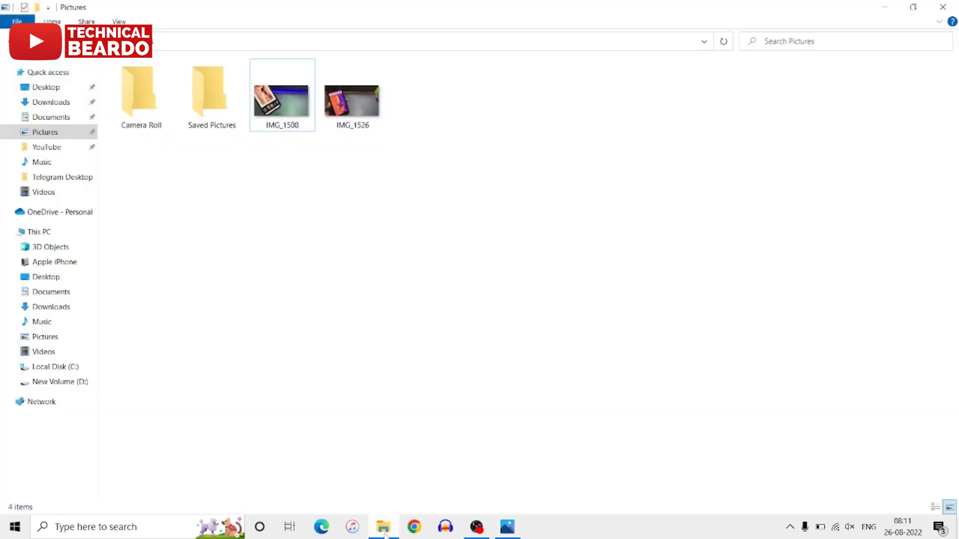
# Step: View the Pictures folder and select IMG_1508 and the newly imported IMG_1526
pyautogui.click(44, 132)
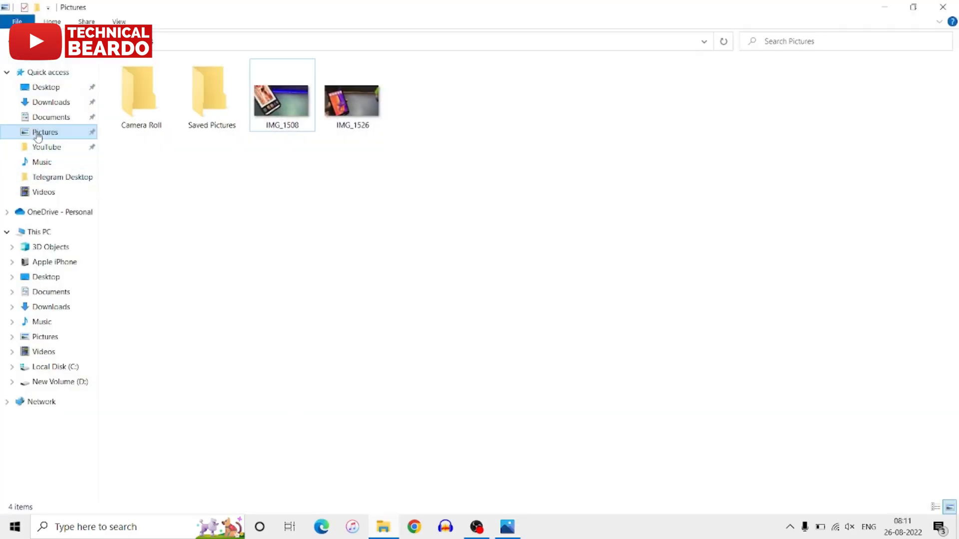
pyautogui.click(281, 95)
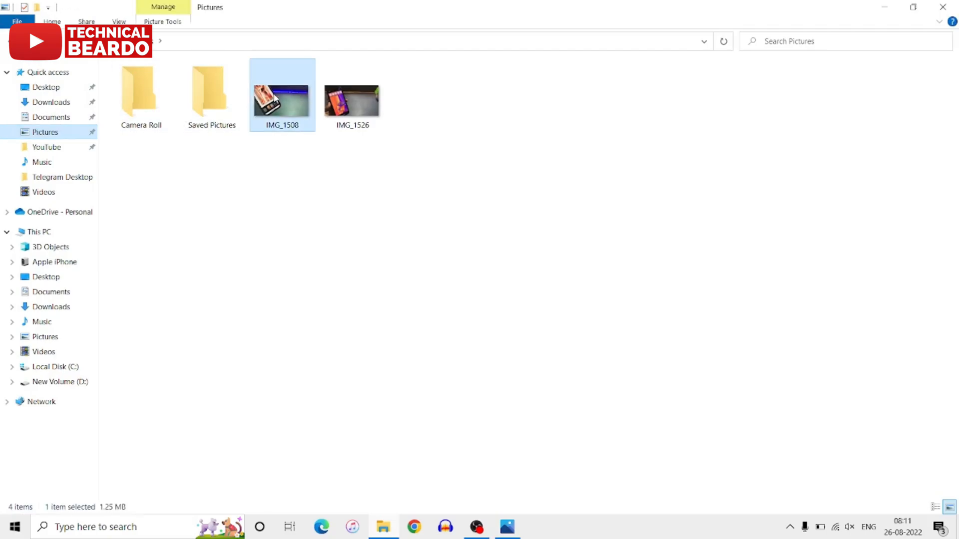
pyautogui.click(352, 98)
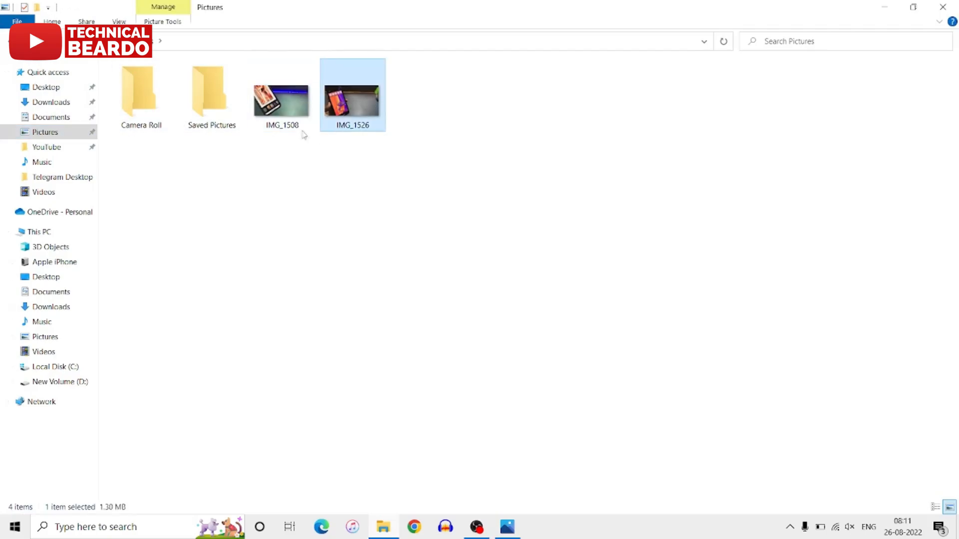
pyautogui.moveTo(358, 119)
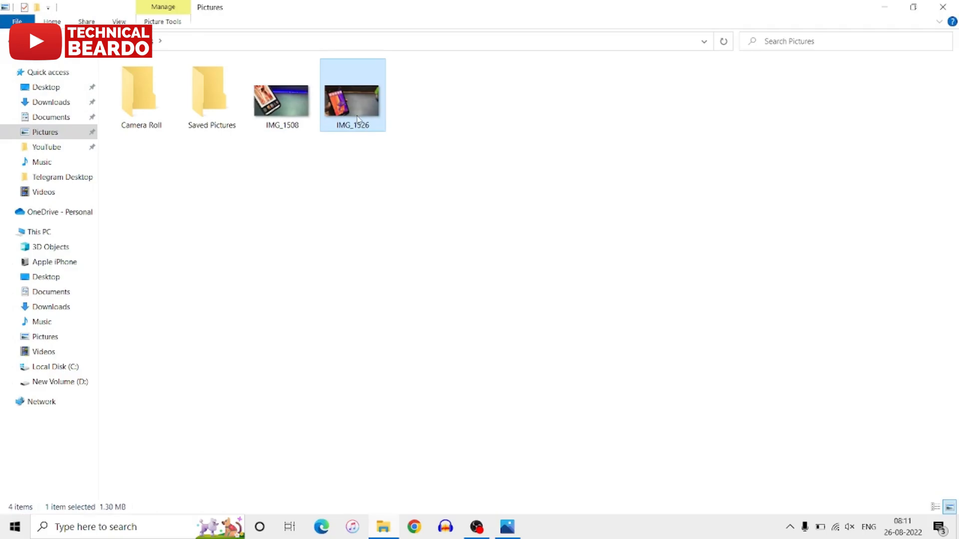
pyautogui.moveTo(353, 104)
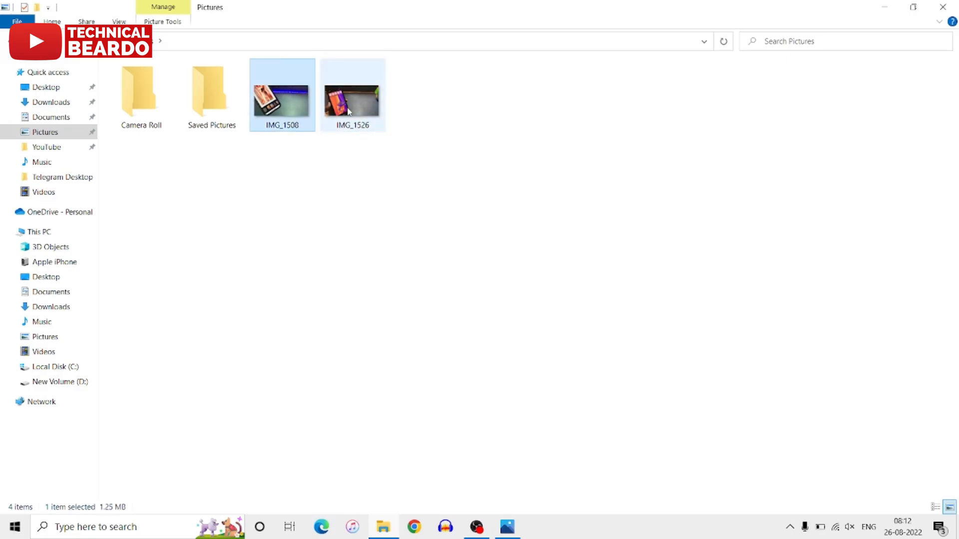
pyautogui.click(352, 98)
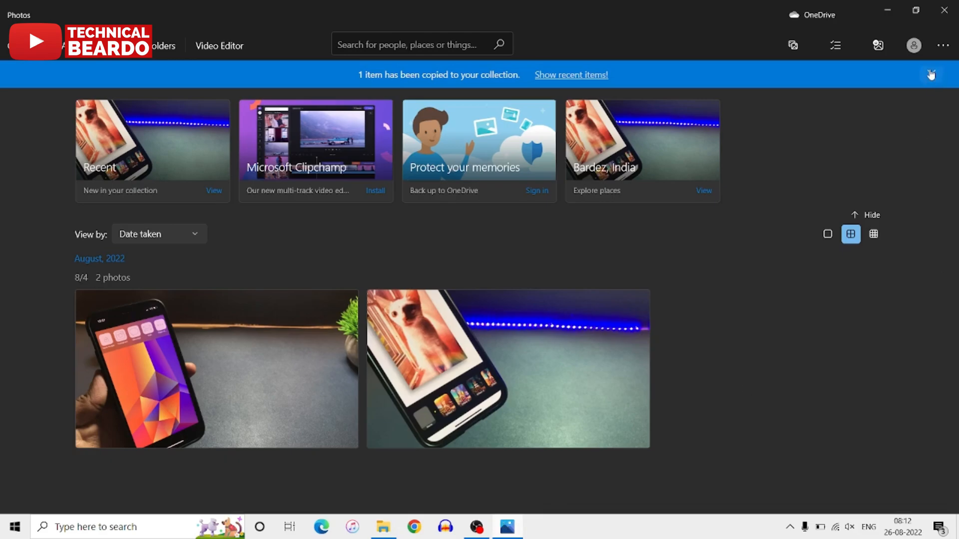
# Step: Dismiss the '1 item has been copied' banner and minimize the Pictures window
pyautogui.click(930, 75)
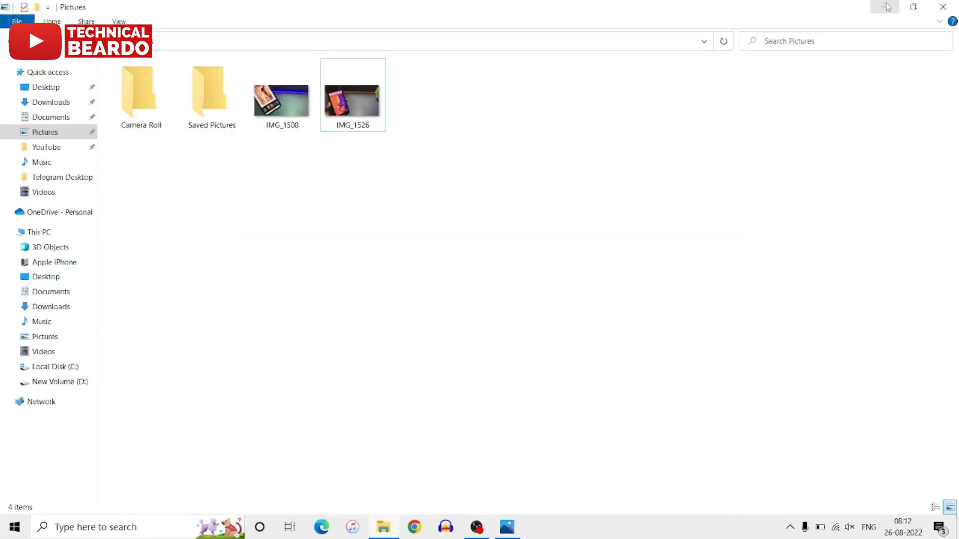
pyautogui.click(942, 7)
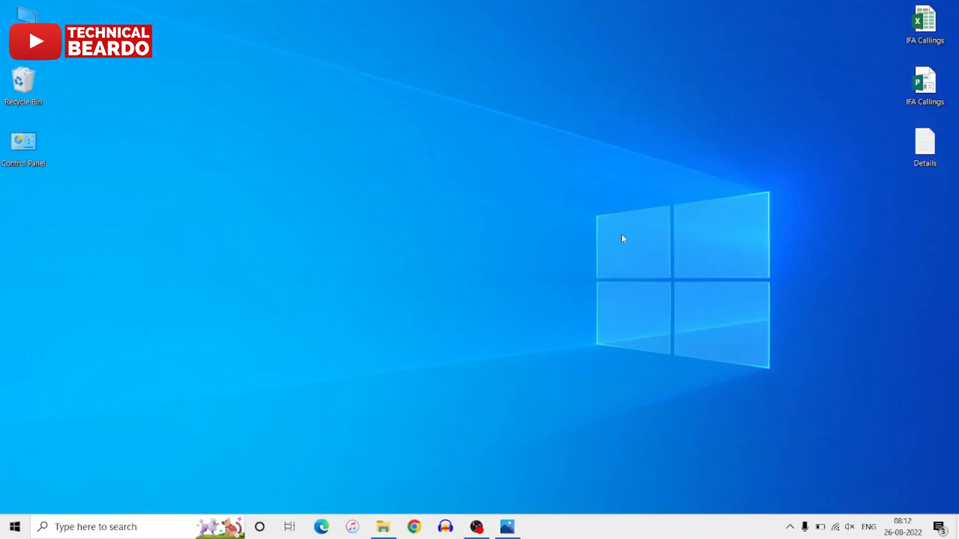